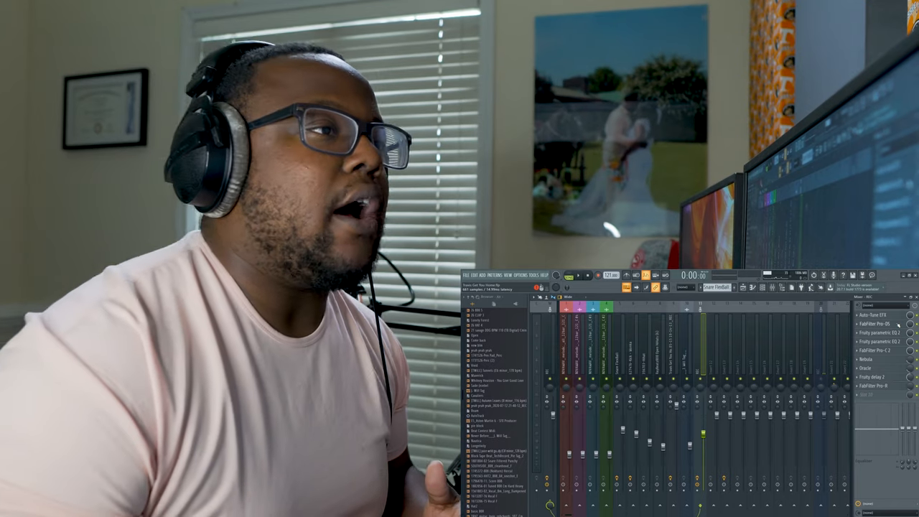
Replace FabFilter Pro-DS in the second insert slot with Maximus.
left_click(869, 315)
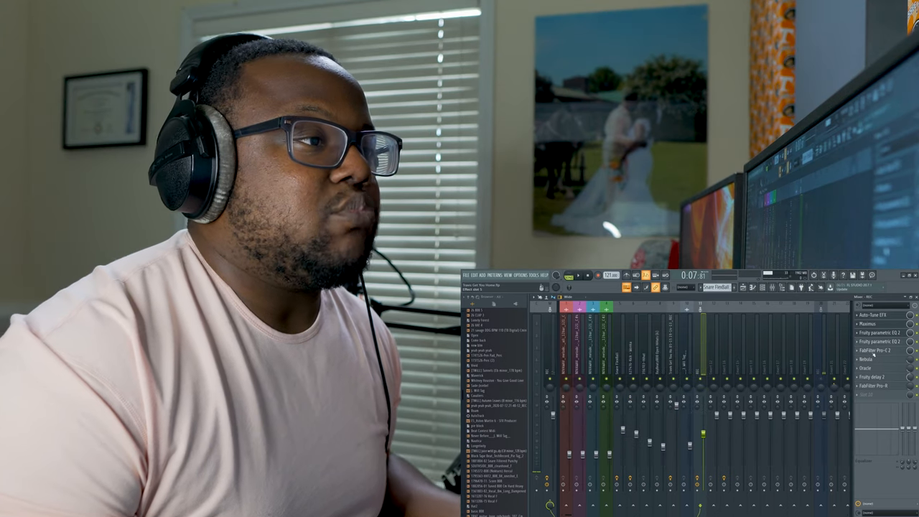
Bring up the Select effect plugin list for an insert slot and scroll through it.
right_click(869, 363)
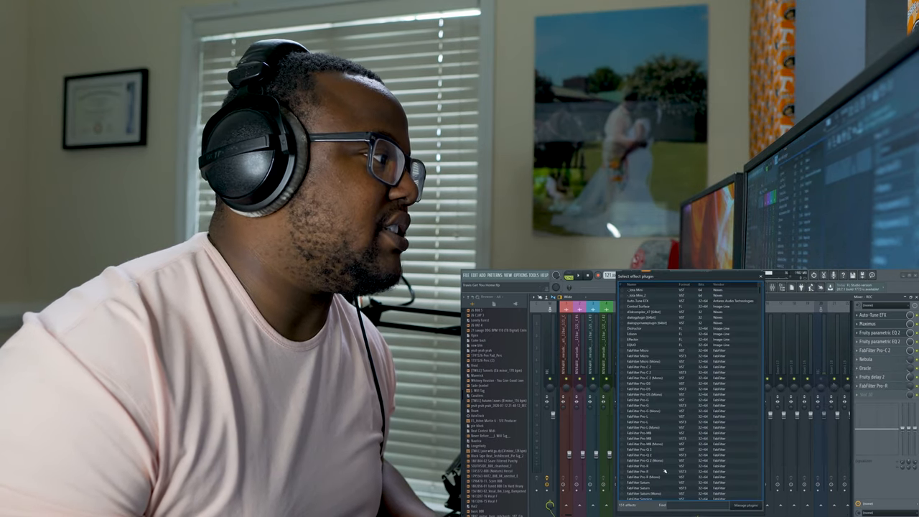
scroll("down", 3)
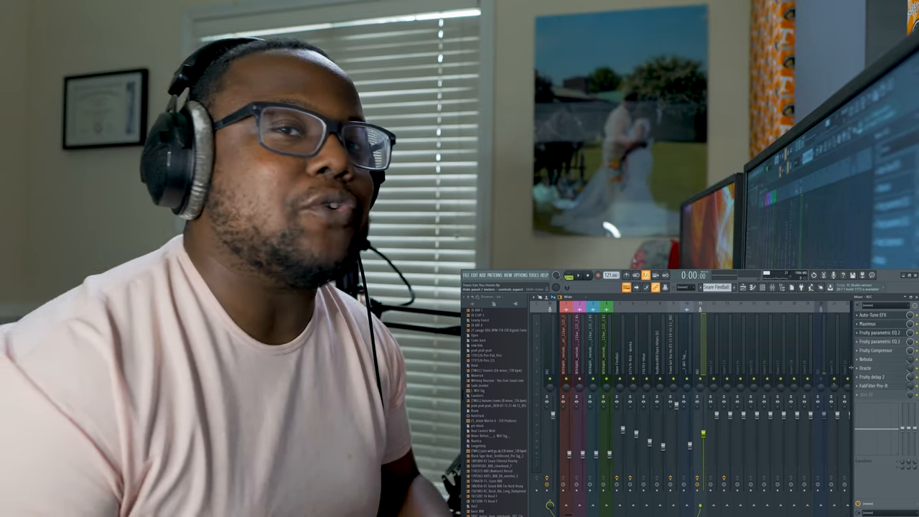
Open the Nebula chorus plugin window from its mixer slot.
left_click(873, 359)
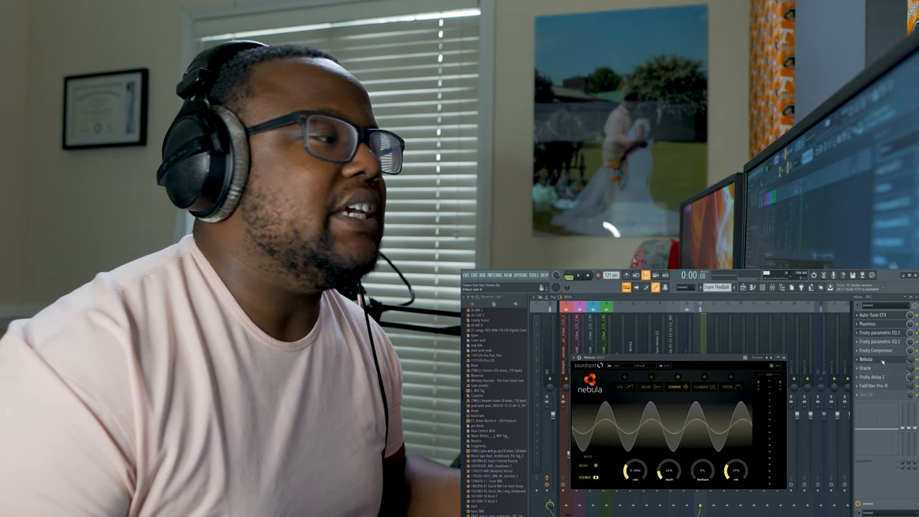